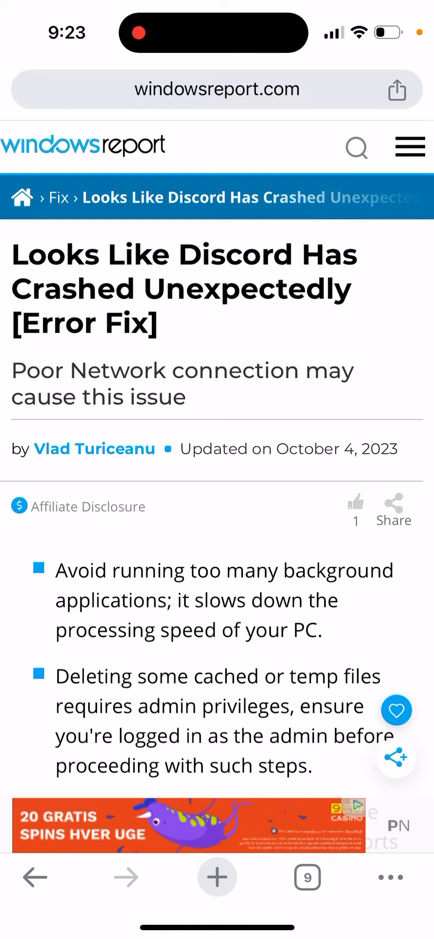
pyautogui.scroll(-3)
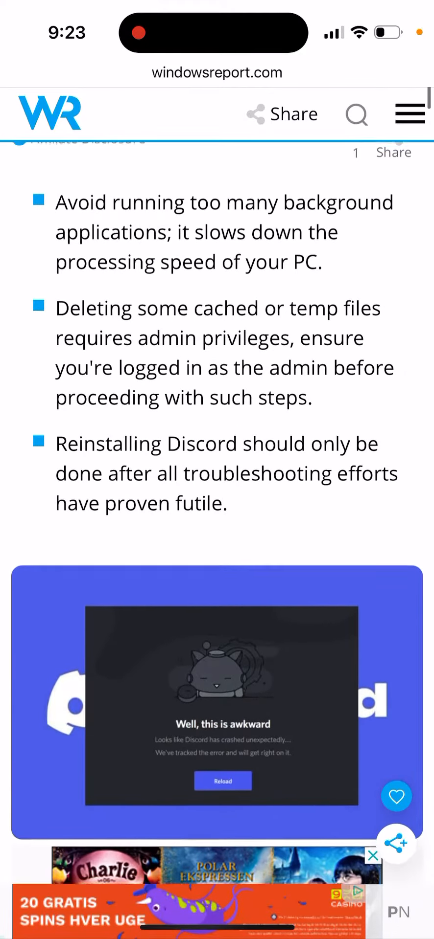
pyautogui.scroll(-3)
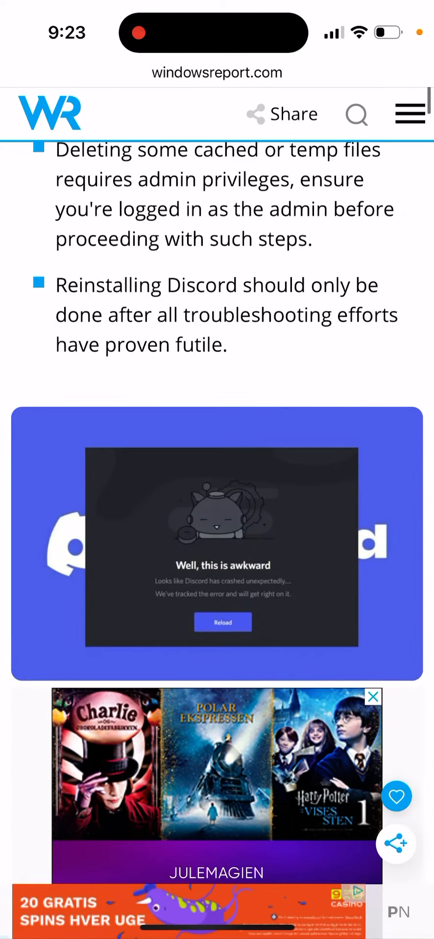
pyautogui.scroll(-3)
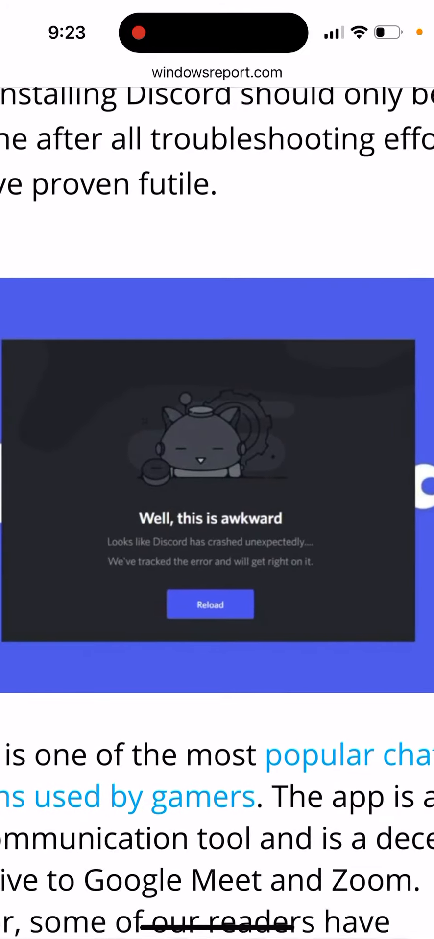
pyautogui.scroll(-3)
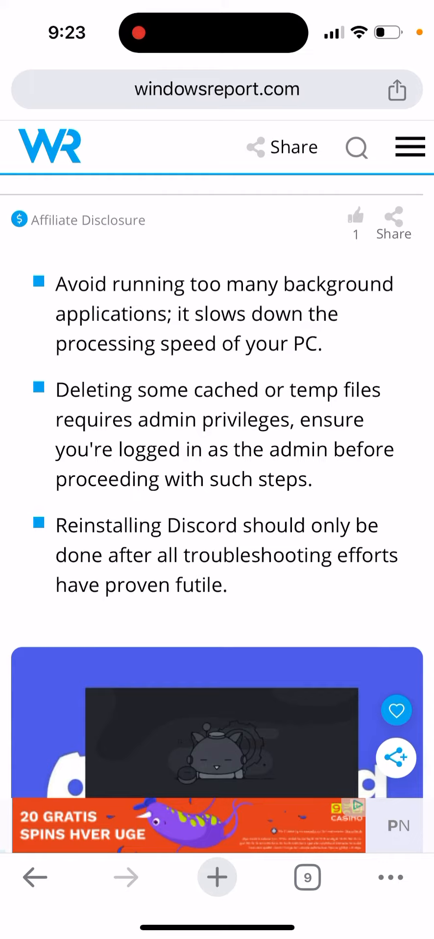
pyautogui.scroll(-3)
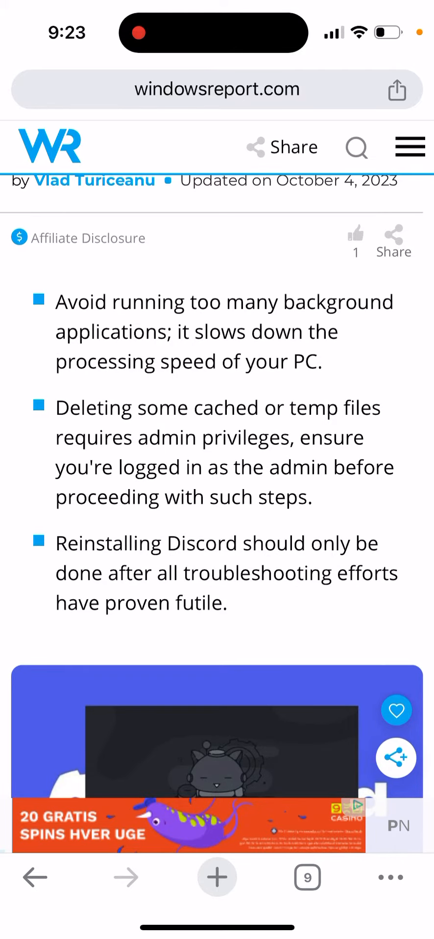
pyautogui.scroll(-3)
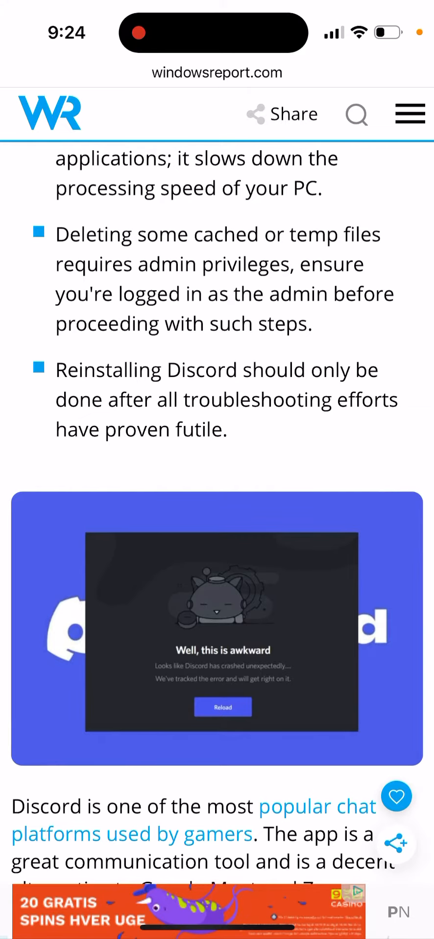
pyautogui.scroll(-3)
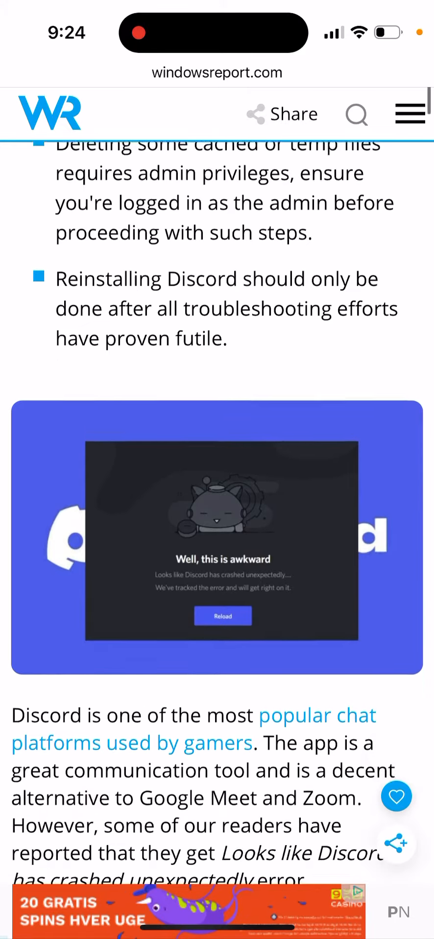
pyautogui.scroll(-3)
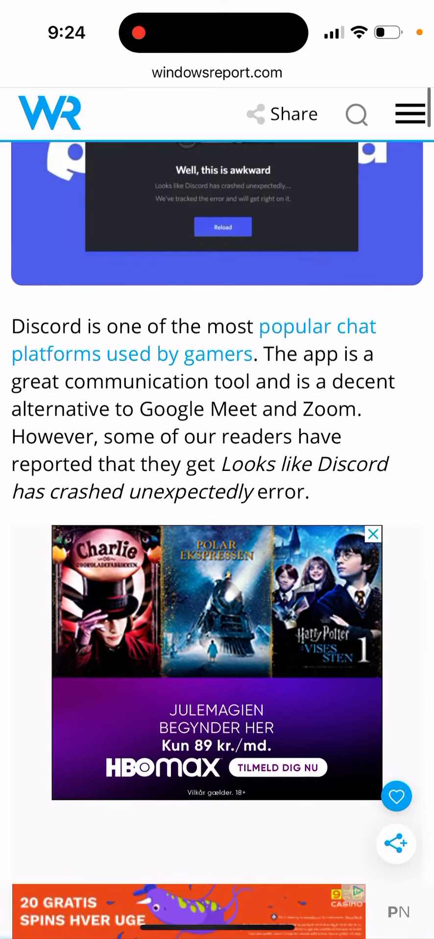
pyautogui.scroll(-3)
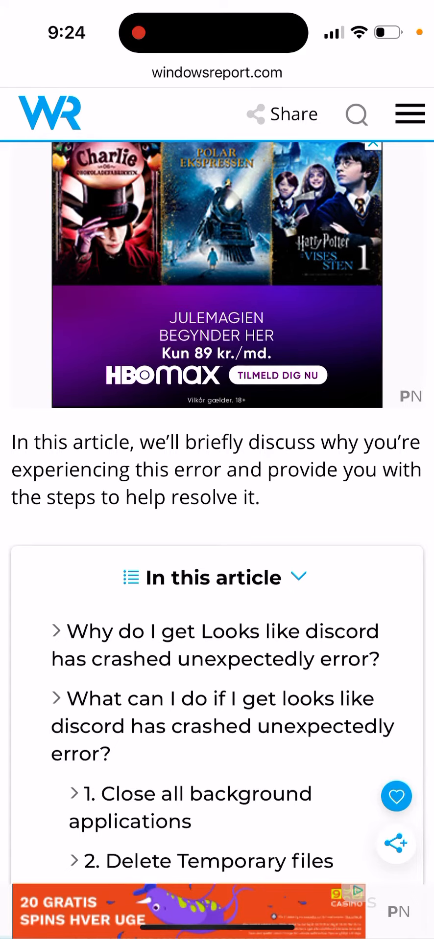
pyautogui.scroll(-3)
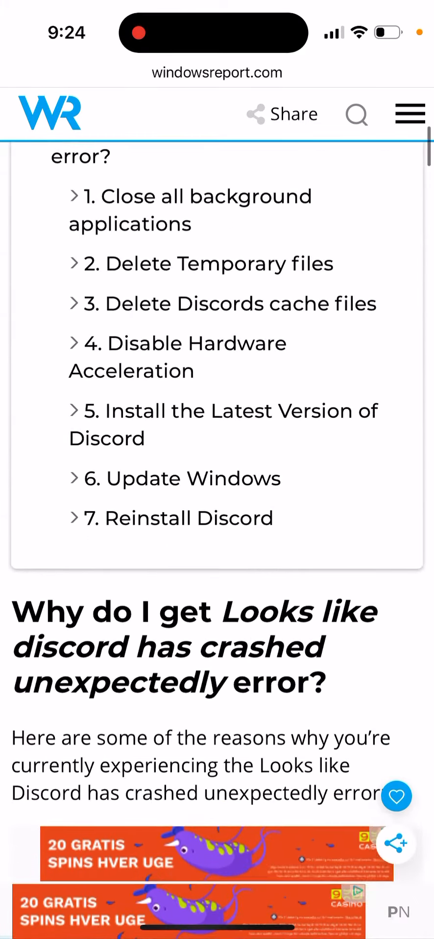
pyautogui.scroll(-3)
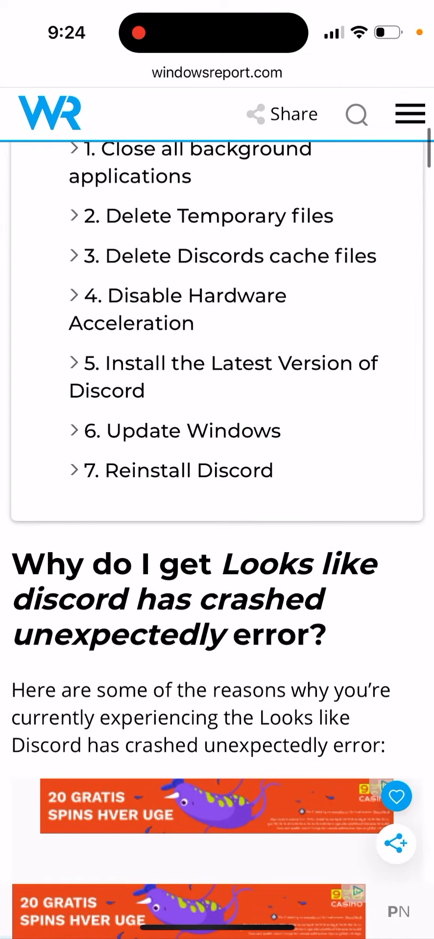
pyautogui.scroll(-3)
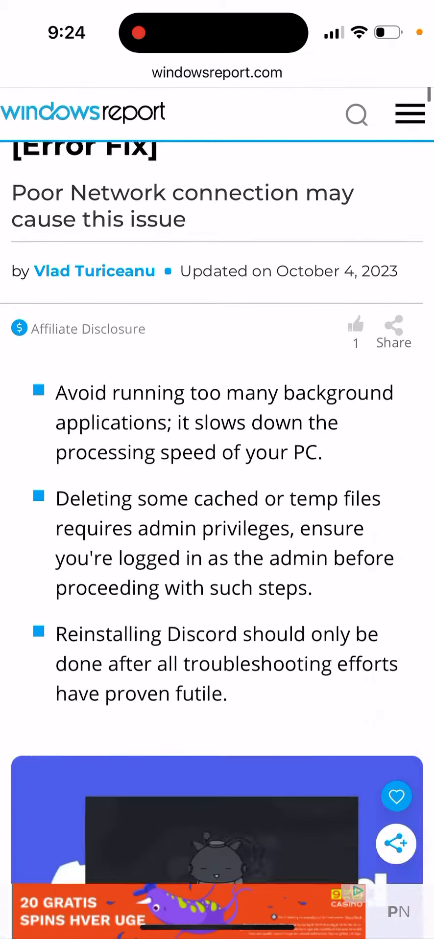
pyautogui.scroll(-3)
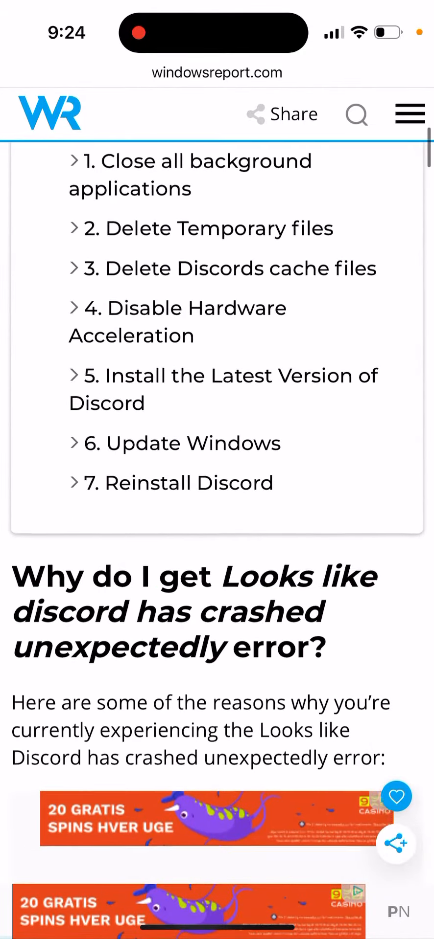